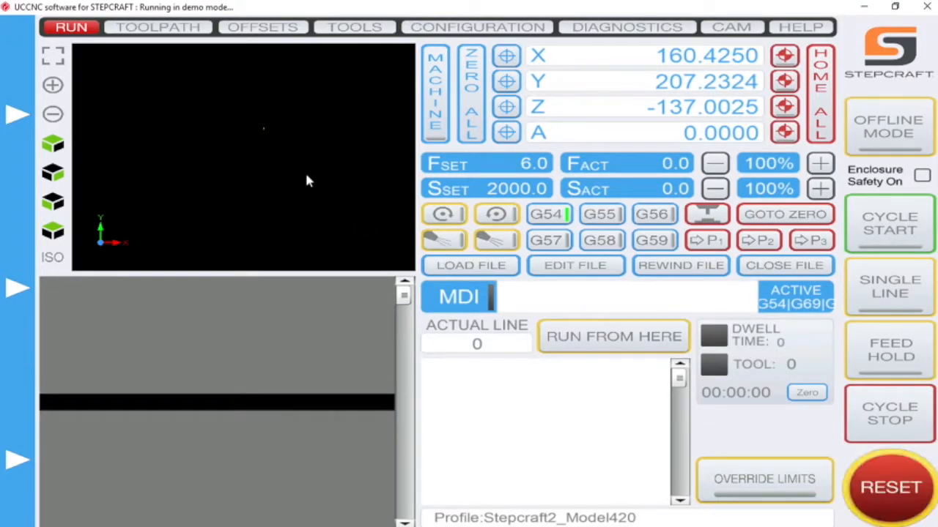
mouse_move(205, 13)
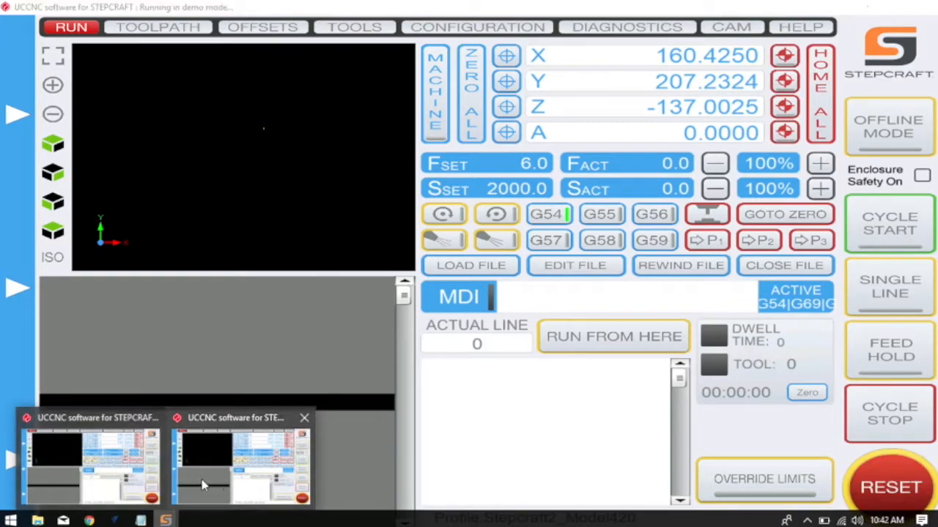
mouse_move(264, 469)
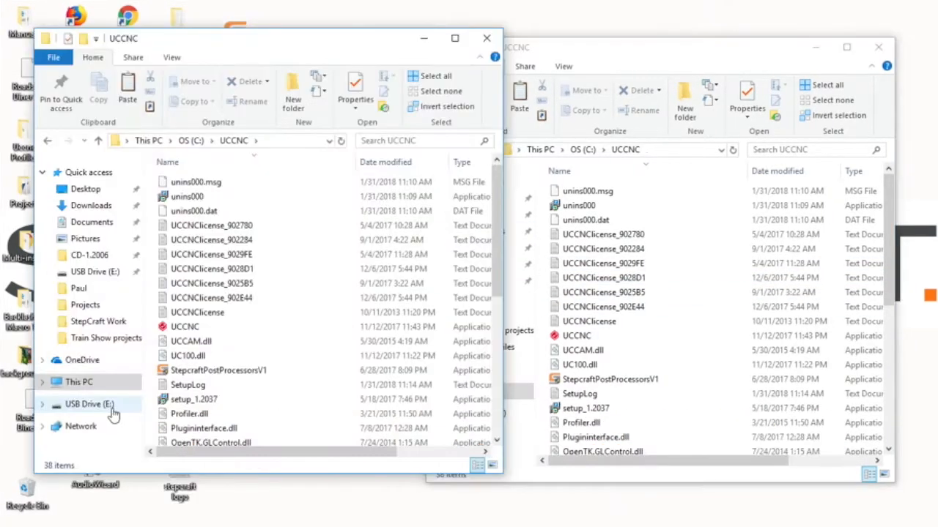
Drag UCCNClicense_9025A8 from USB Drive (E:) into the C:\UCCNC folder.
click(89, 404)
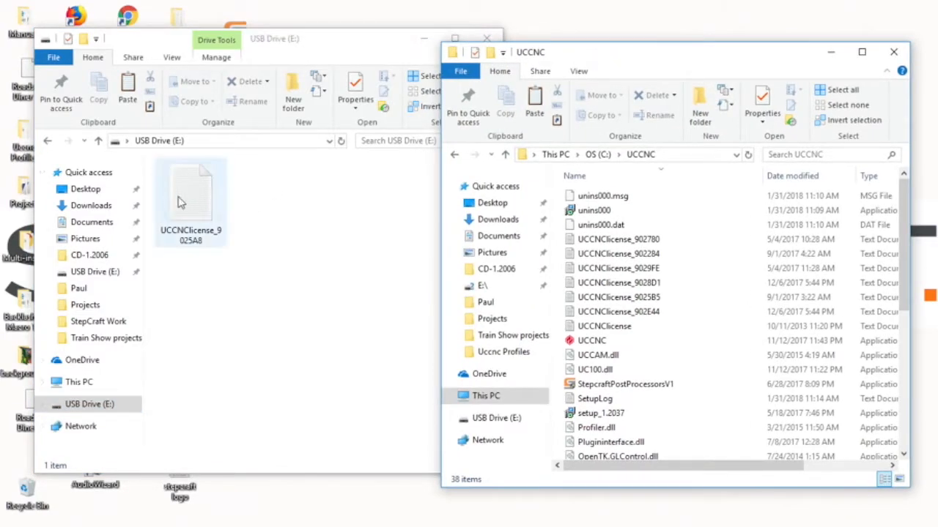
drag(191, 198, 579, 308)
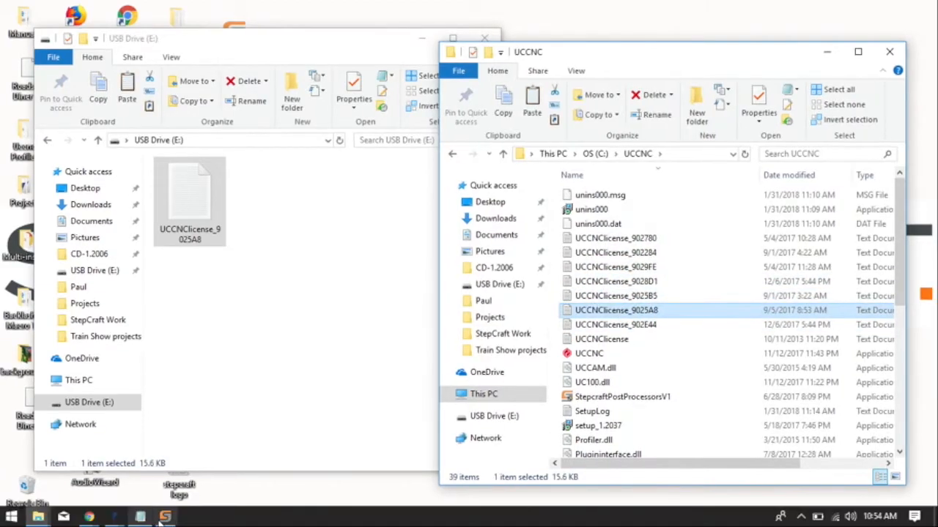
click(164, 518)
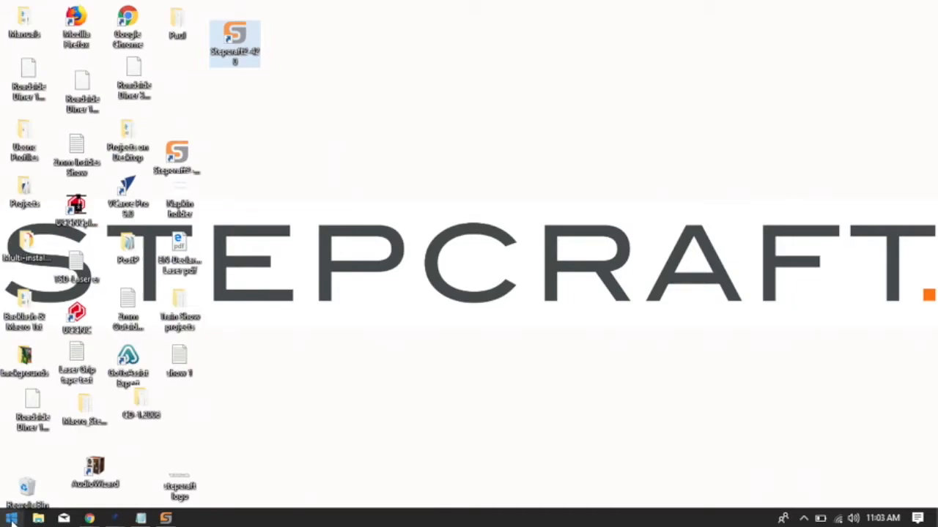
Launch Device Manager from a Start menu search.
click(11, 518)
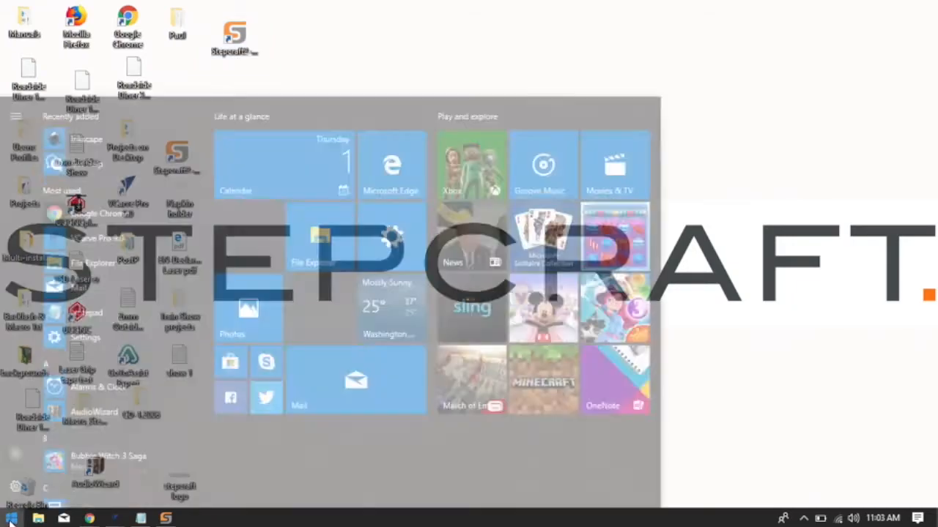
click(10, 518)
text(devi)
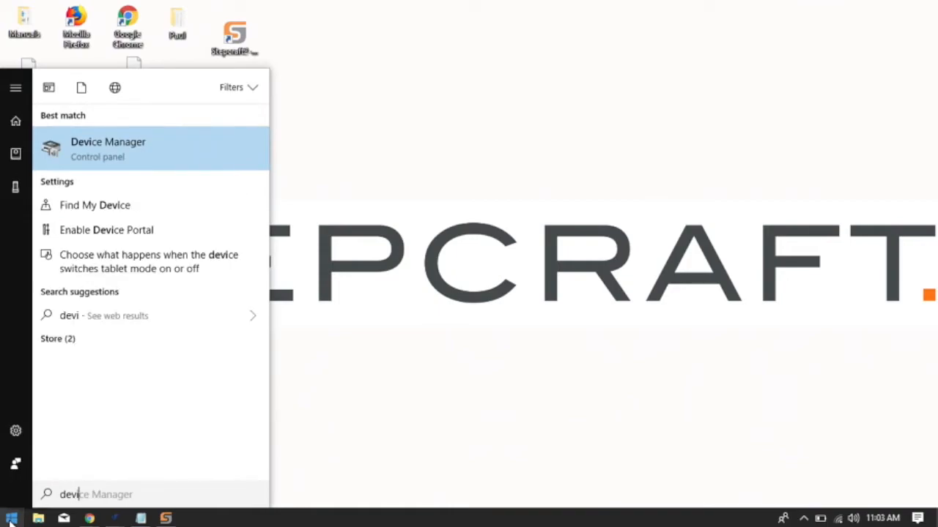
click(108, 147)
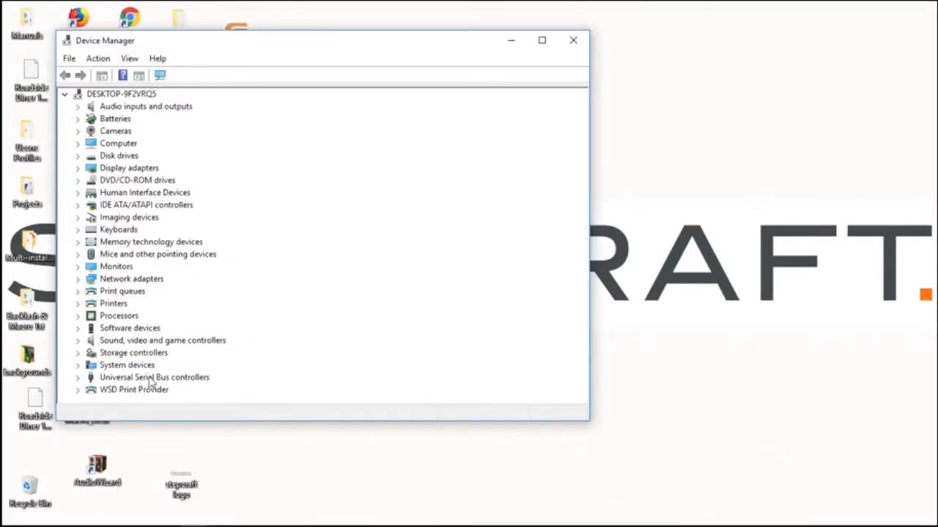
Begin a manual Update driver for UC100 CNC Motion Controller under USB controllers and browse for a folder.
click(78, 378)
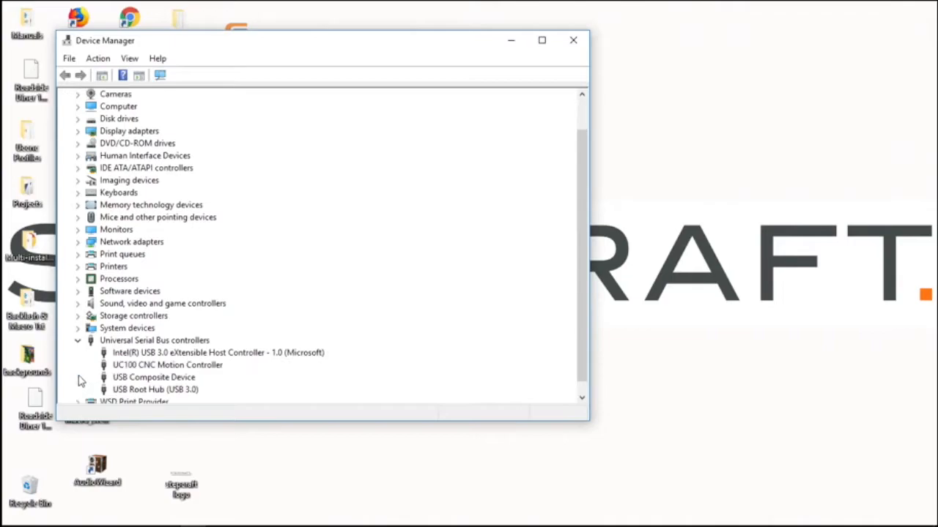
mouse_move(120, 311)
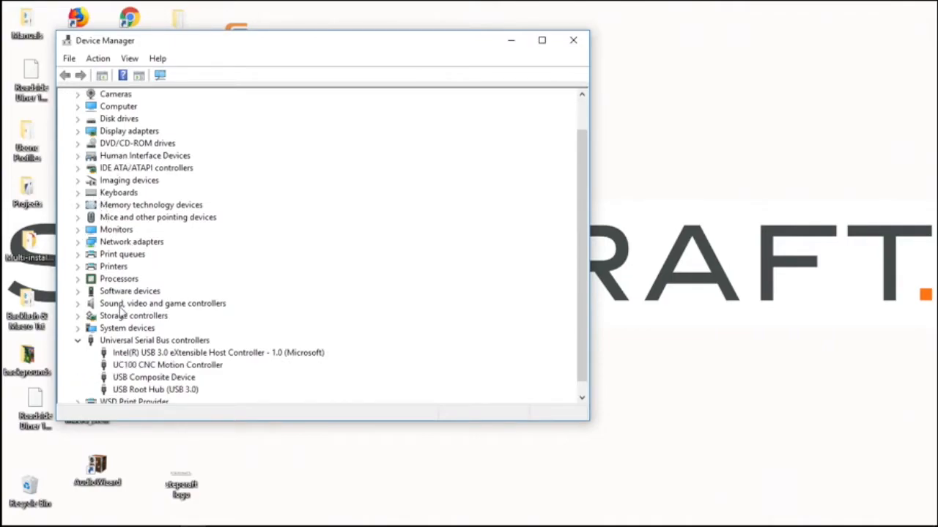
mouse_move(158, 352)
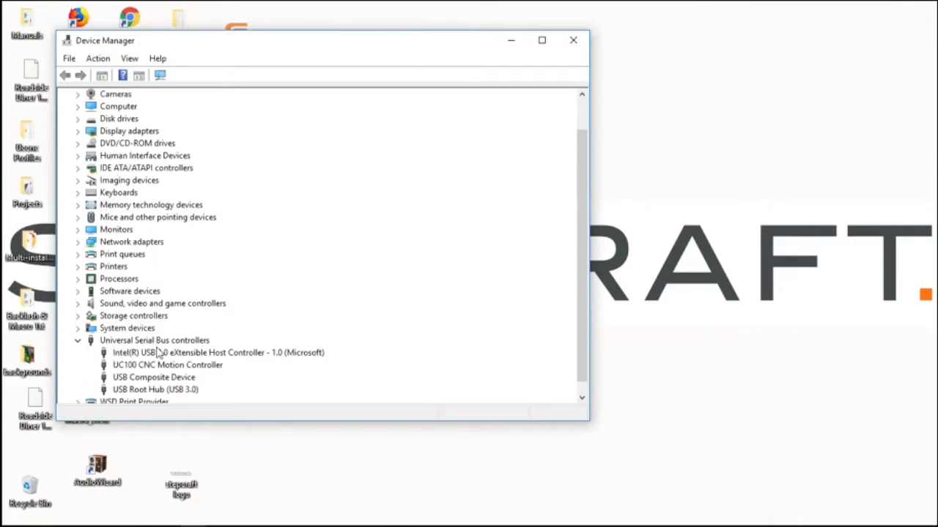
click(167, 365)
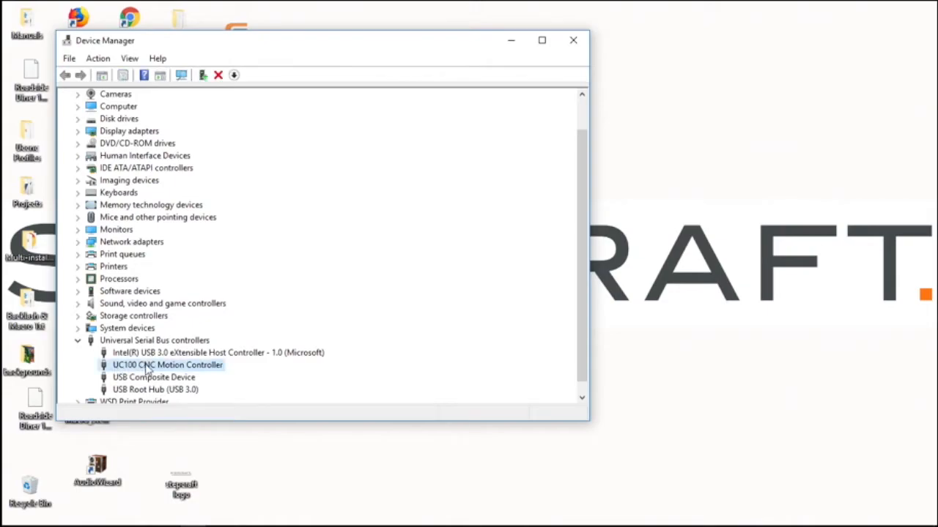
mouse_move(196, 374)
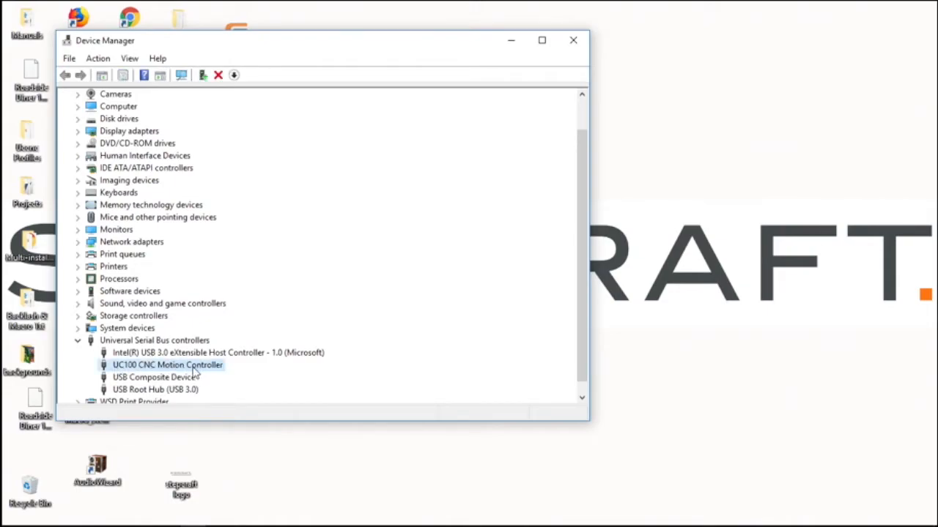
right_click(167, 364)
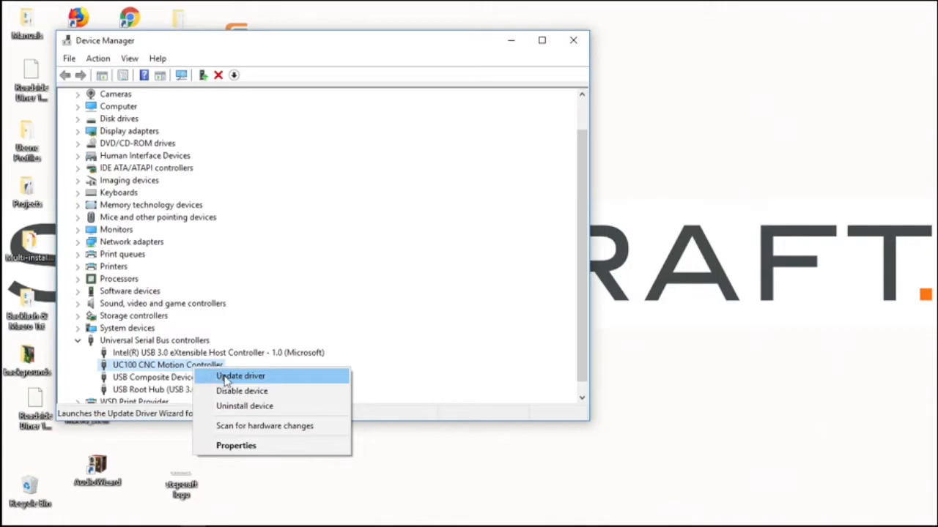
click(241, 375)
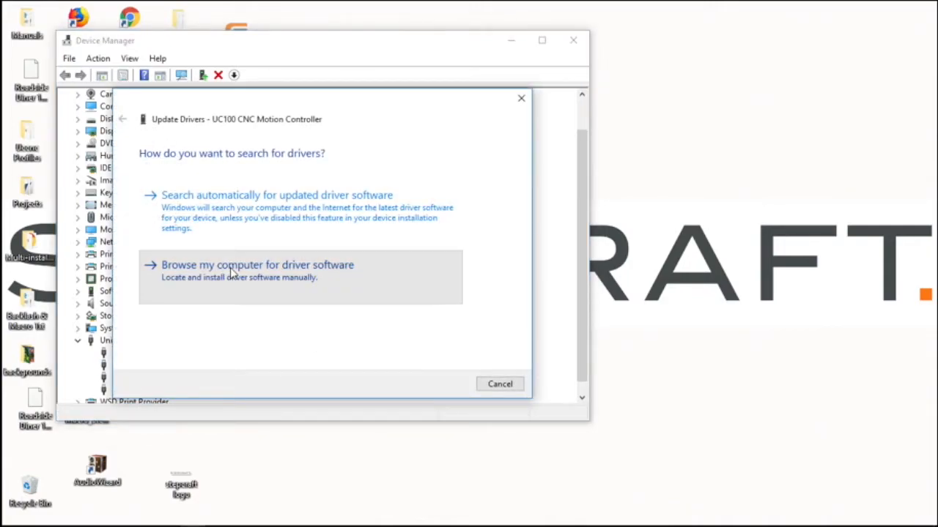
click(258, 264)
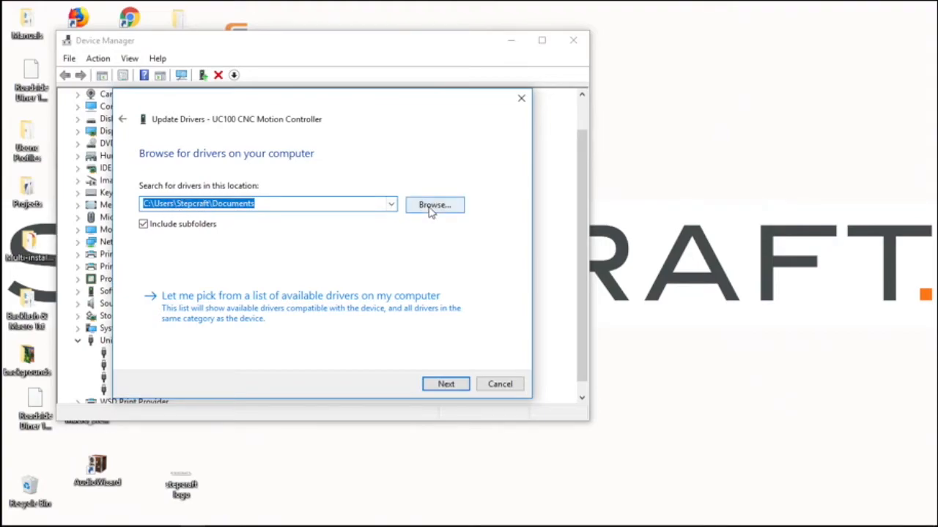
click(434, 205)
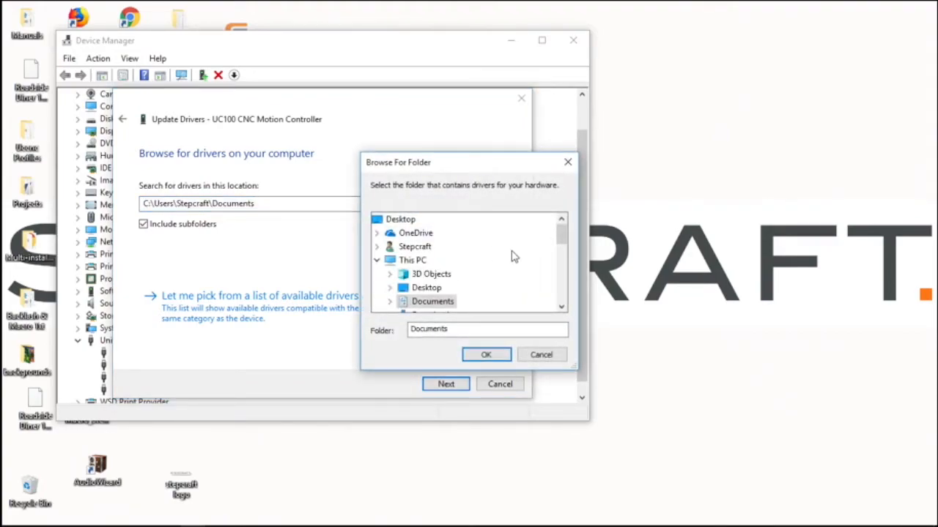
Select OS (C:) > UCCNC > USB_installer > x64 as the driver search location.
scroll(down, 3)
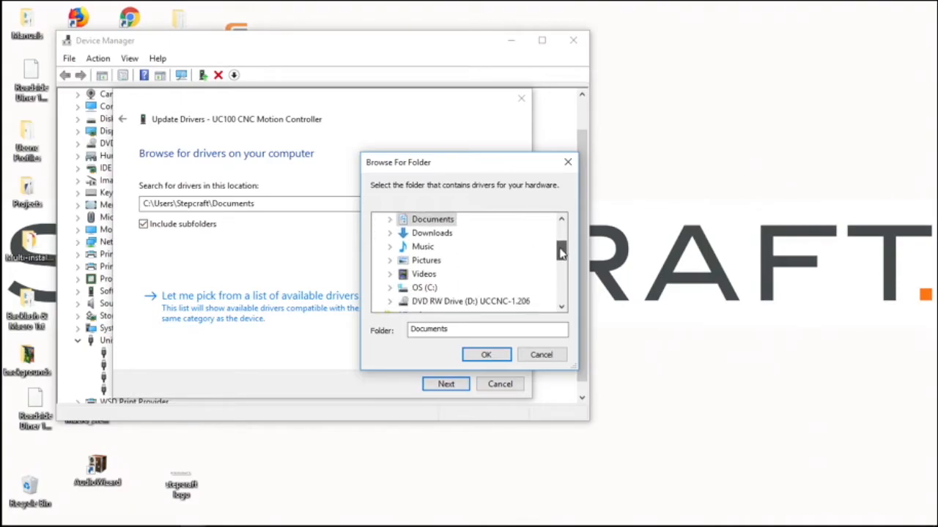
scroll(down, 3)
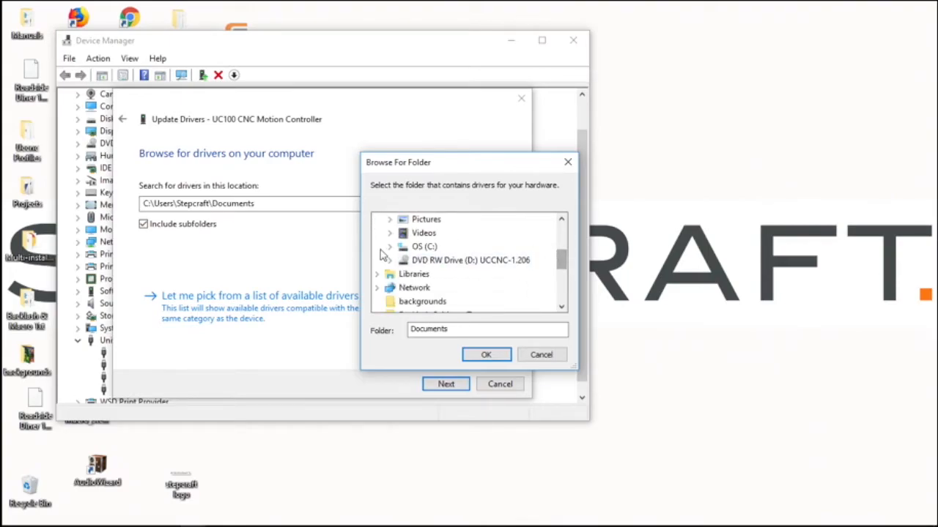
click(390, 246)
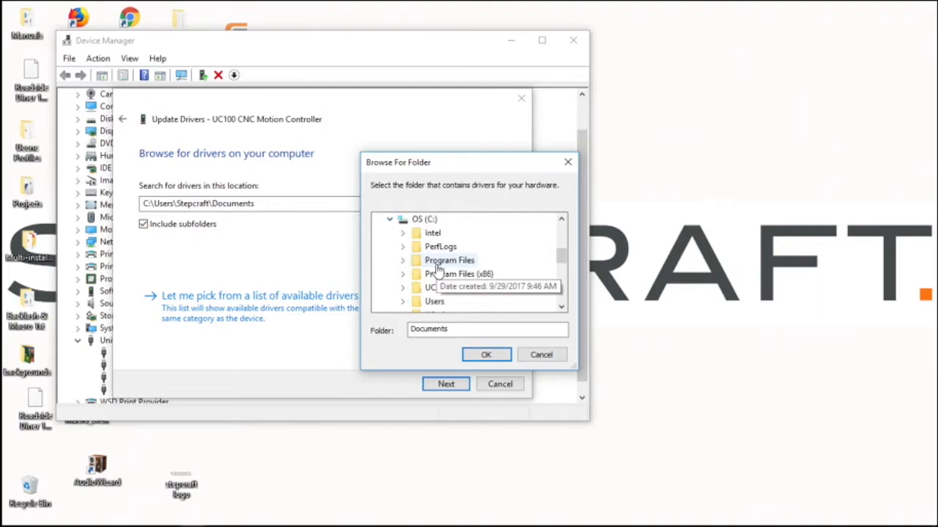
scroll(down, 3)
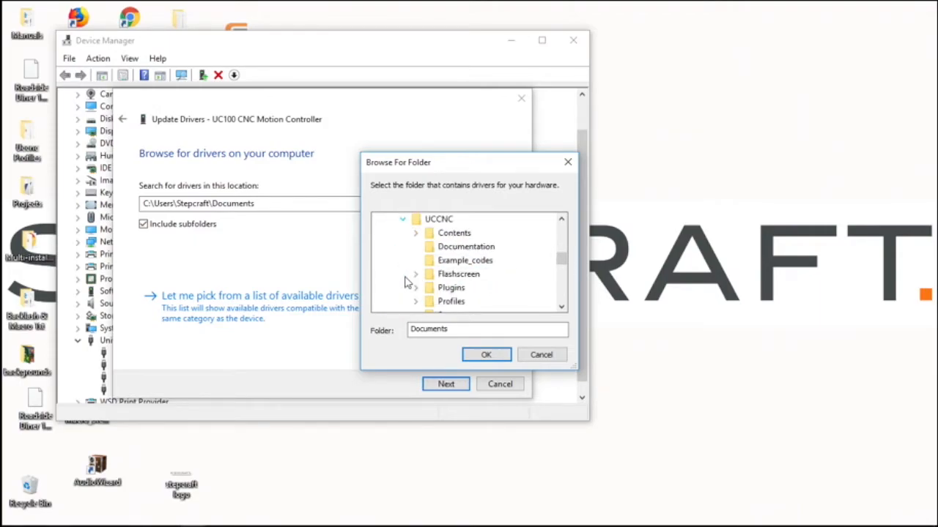
mouse_move(563, 262)
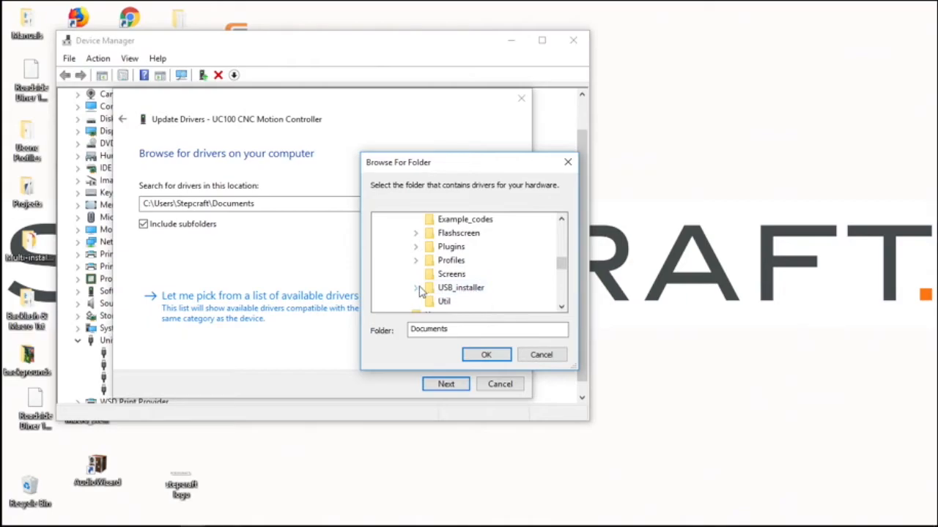
click(416, 287)
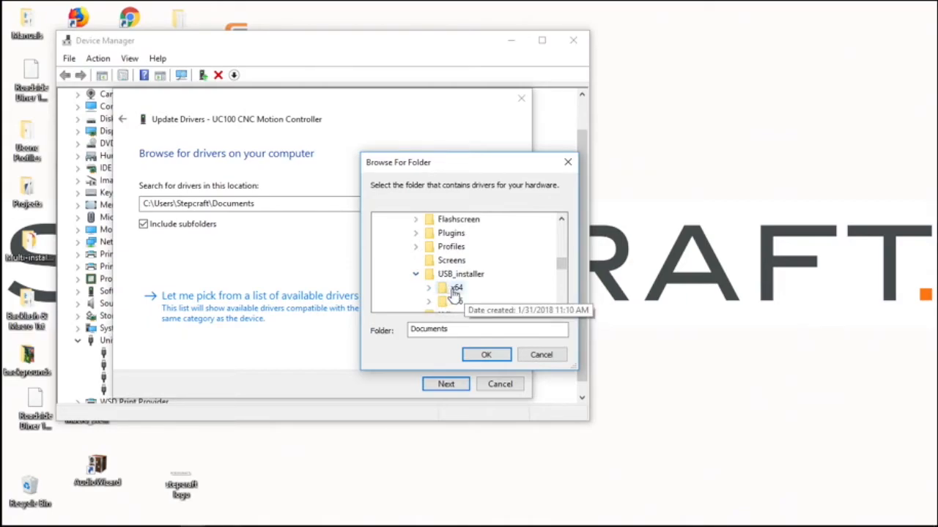
click(458, 287)
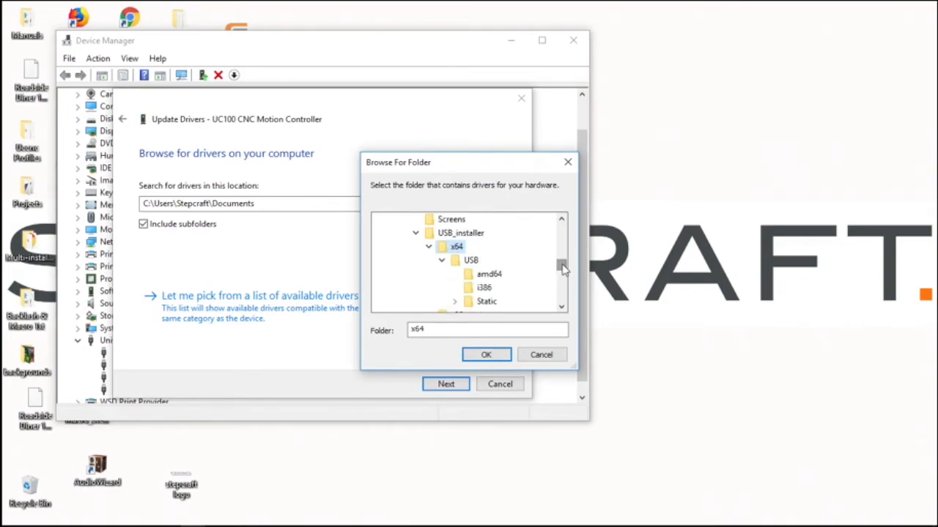
click(486, 355)
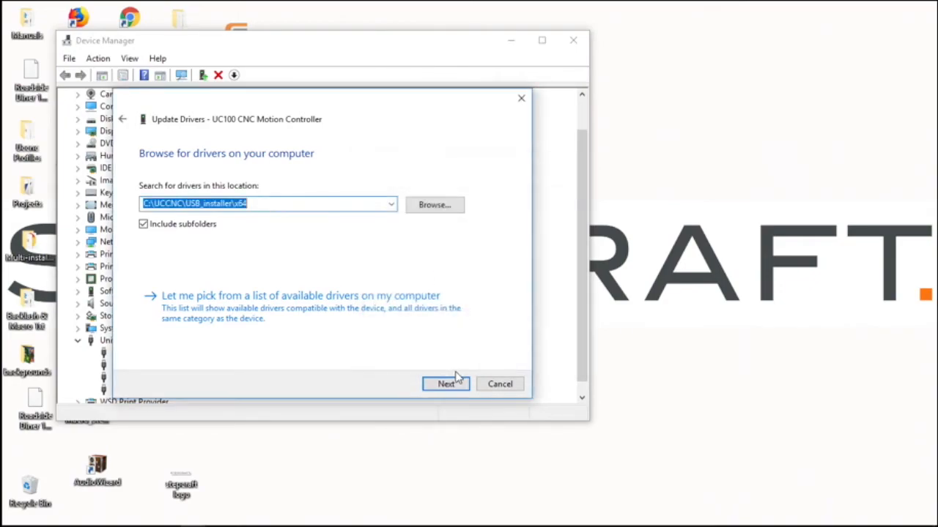
Run the driver search, see the best UC100 driver is already installed, and close the wizard.
click(446, 384)
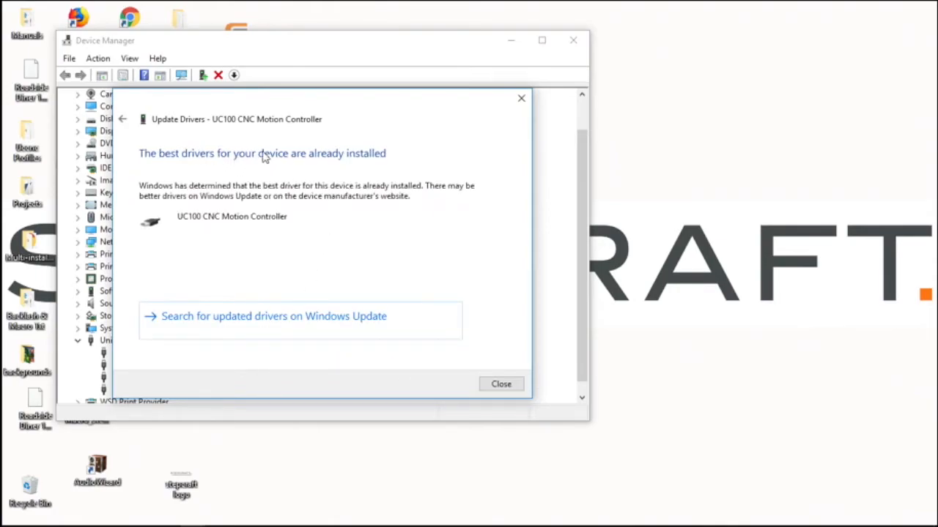
mouse_move(495, 402)
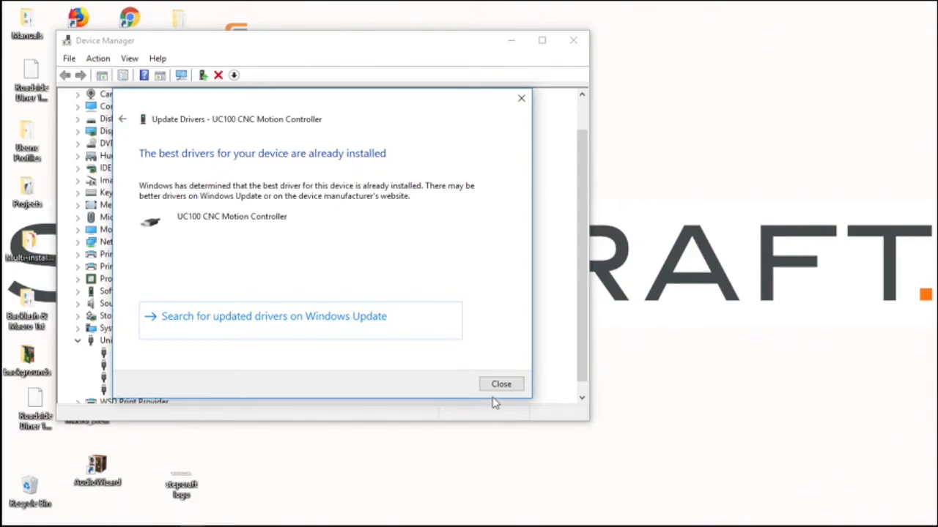
click(501, 384)
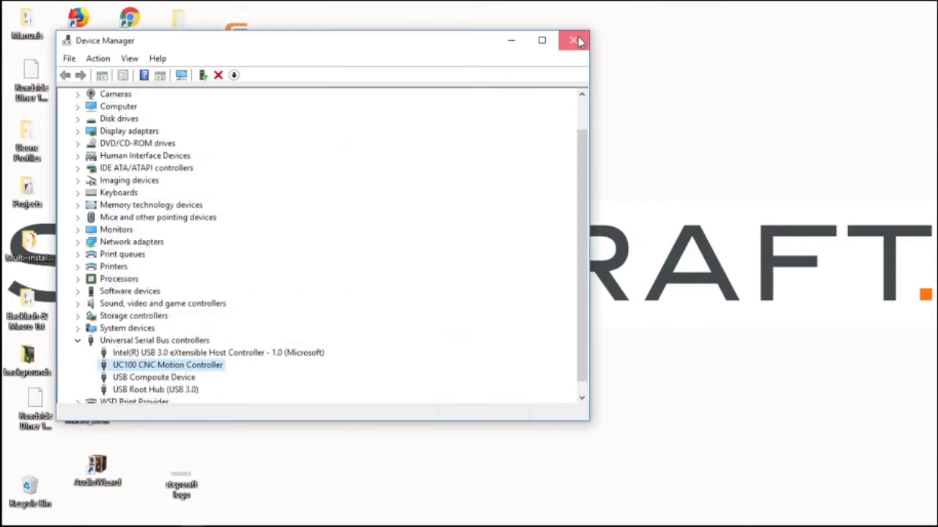